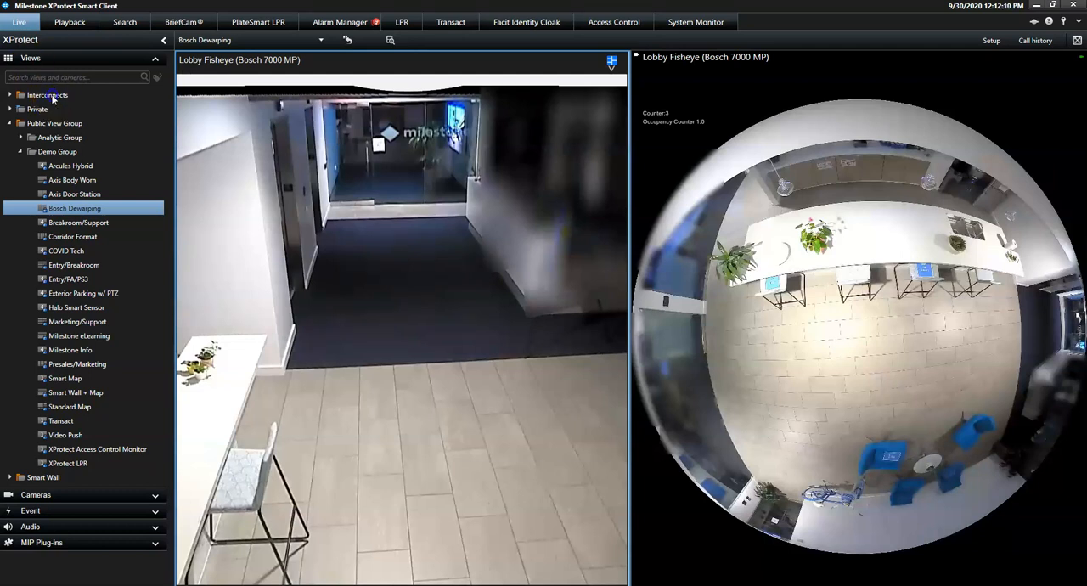
Open the Mexico City view under Interconnects in the Views tree, showing four live night feeds
click(47, 95)
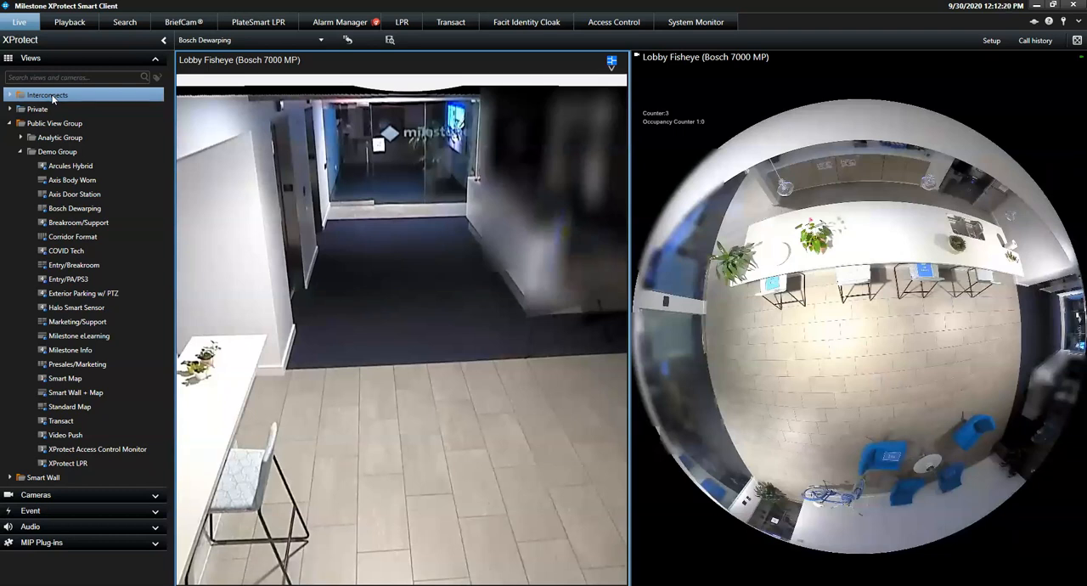
click(10, 94)
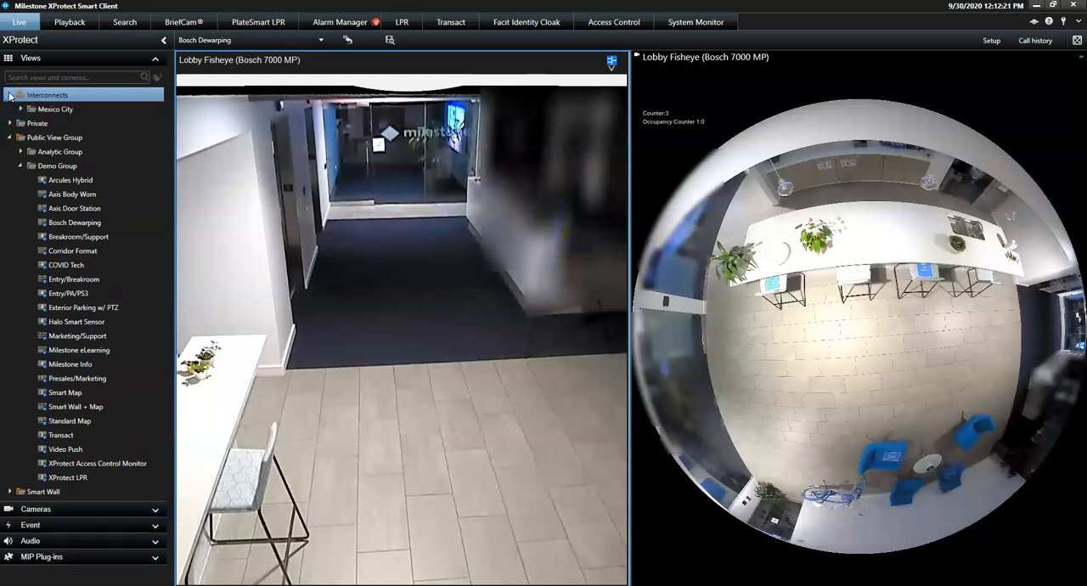
click(53, 109)
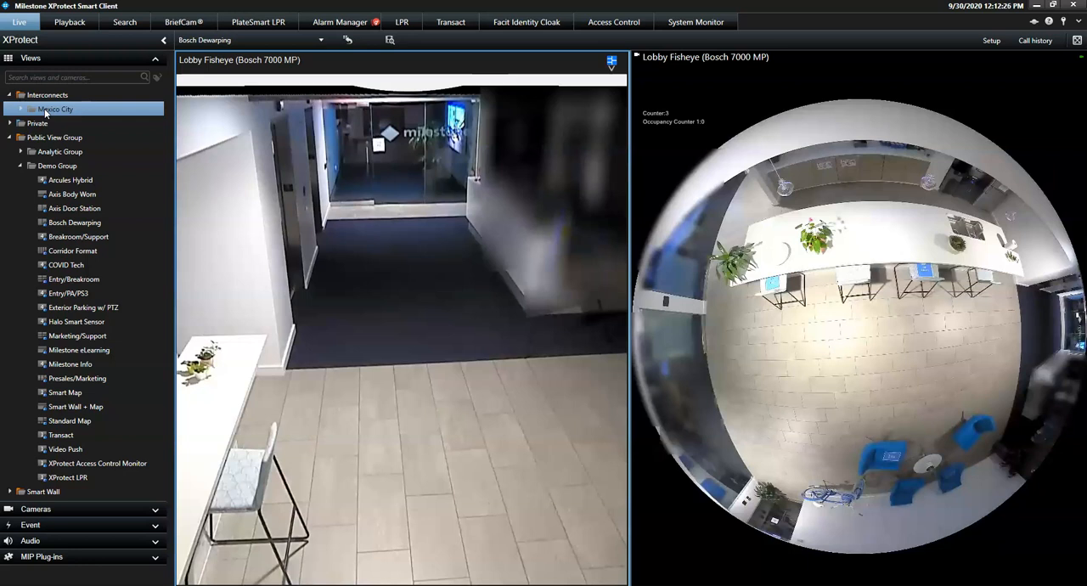
click(21, 108)
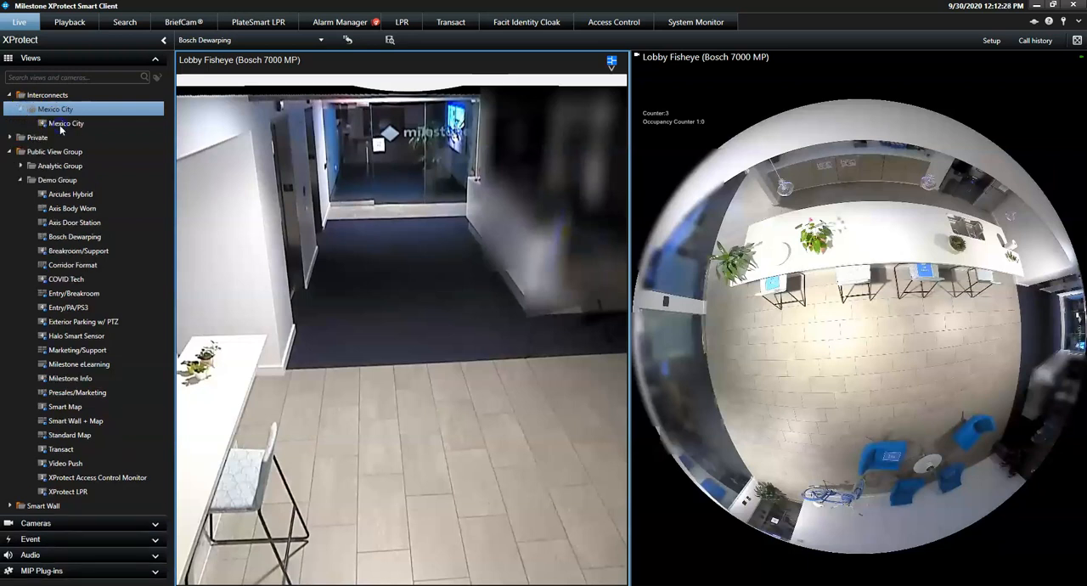
click(65, 123)
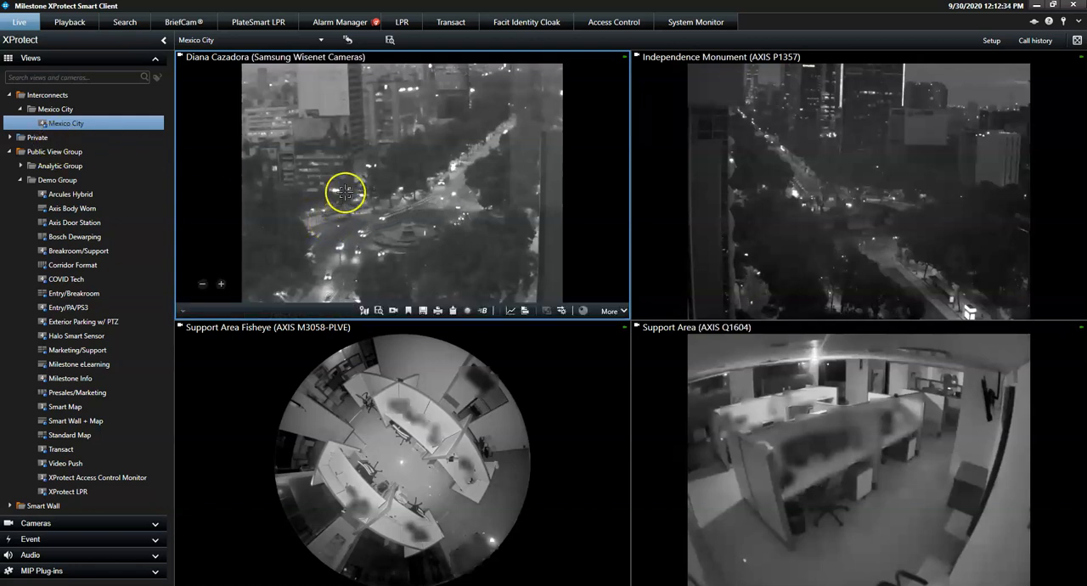
Aim the Diana Cazadora PTZ camera at the roundabout and recentre it on the fountain
click(345, 192)
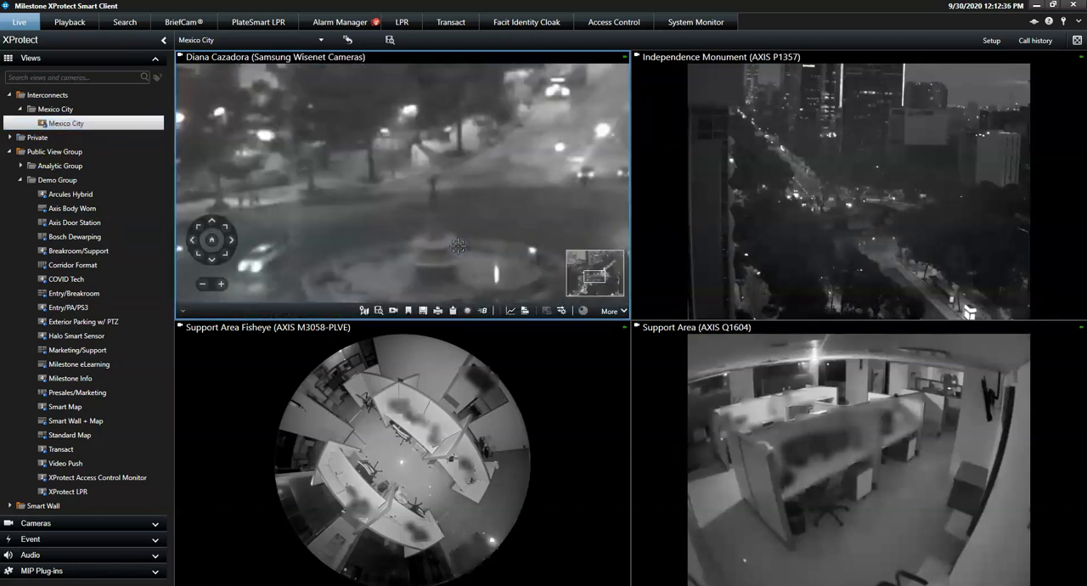
click(212, 241)
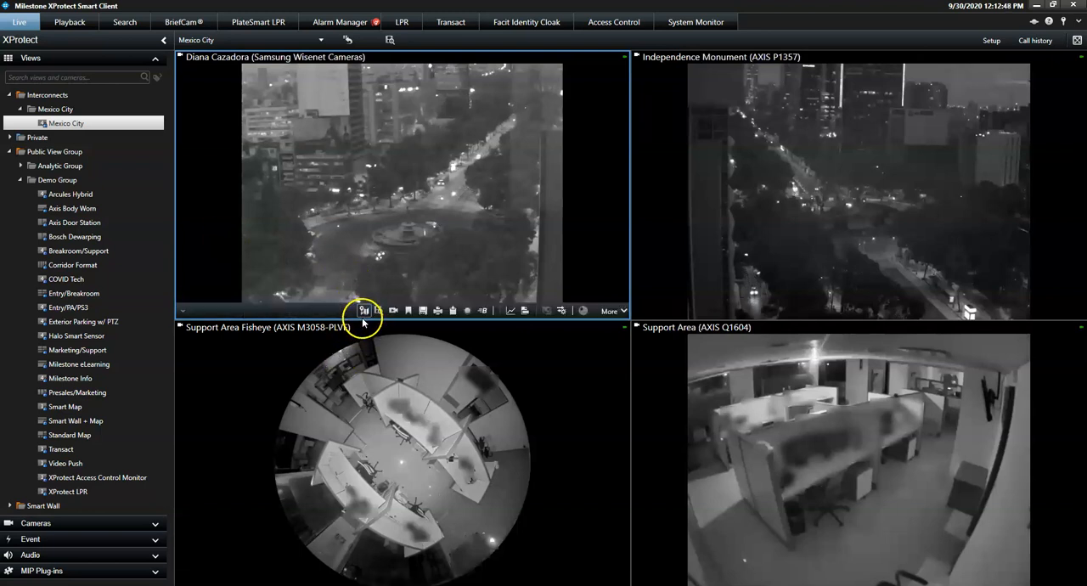
Open the Smart Map in a floating Dynamic View window and select a camera from the Reforma cluster
click(363, 310)
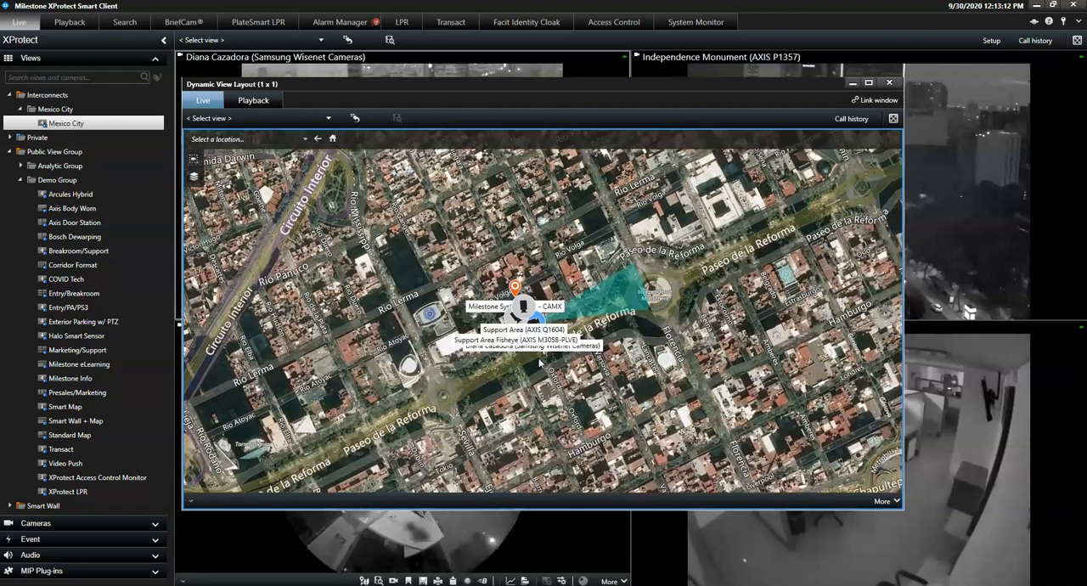
click(514, 361)
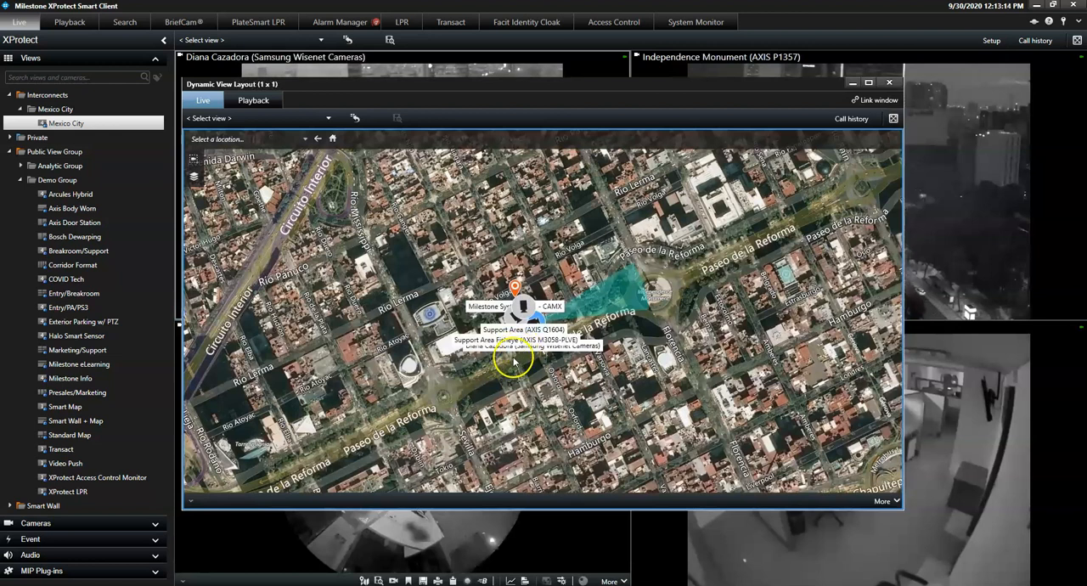